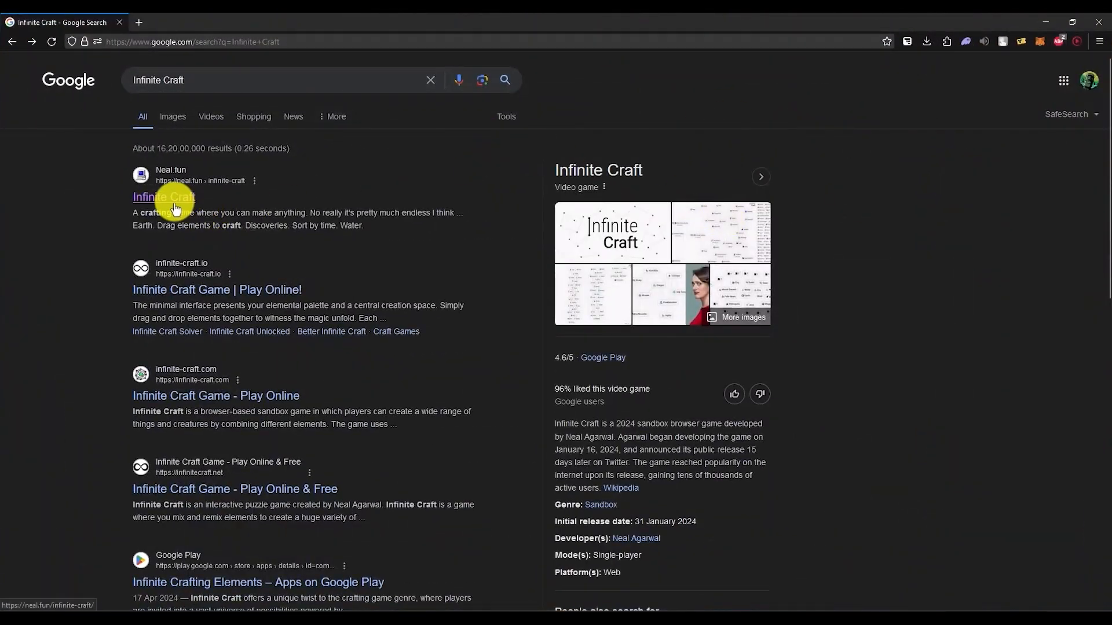
- Launch Infinite Craft from the neal.fun Google result
{"action": "left_click", "coordinate": [164, 197]}
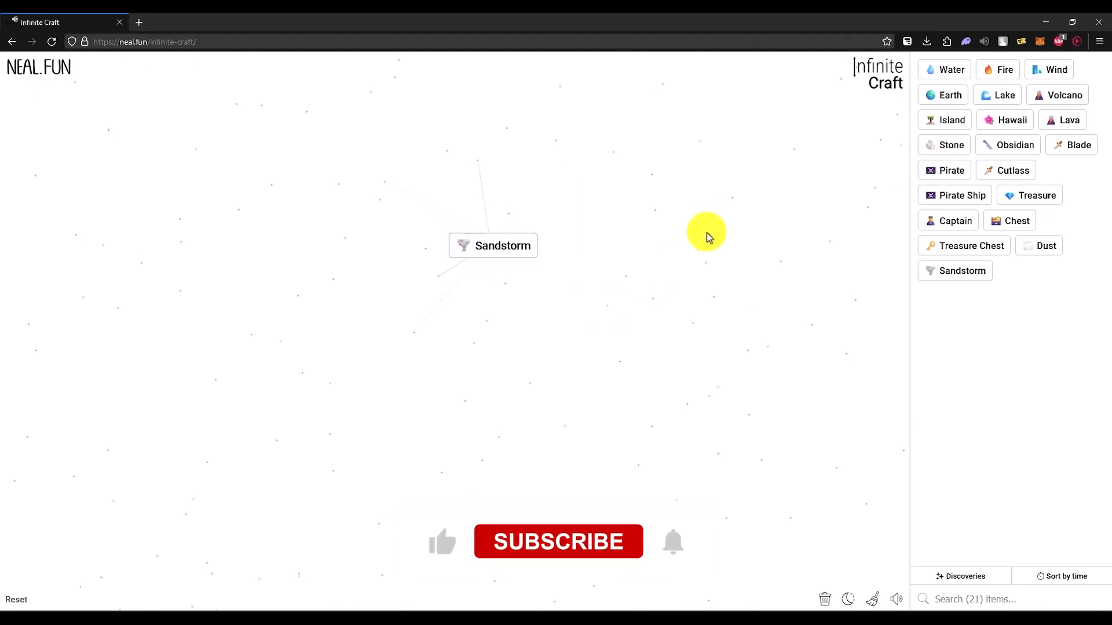
- Drop a Water element onto the canvas beside Sandstorm
{"action": "left_click_drag", "start_coordinate": [949, 68], "coordinate": [642, 146]}
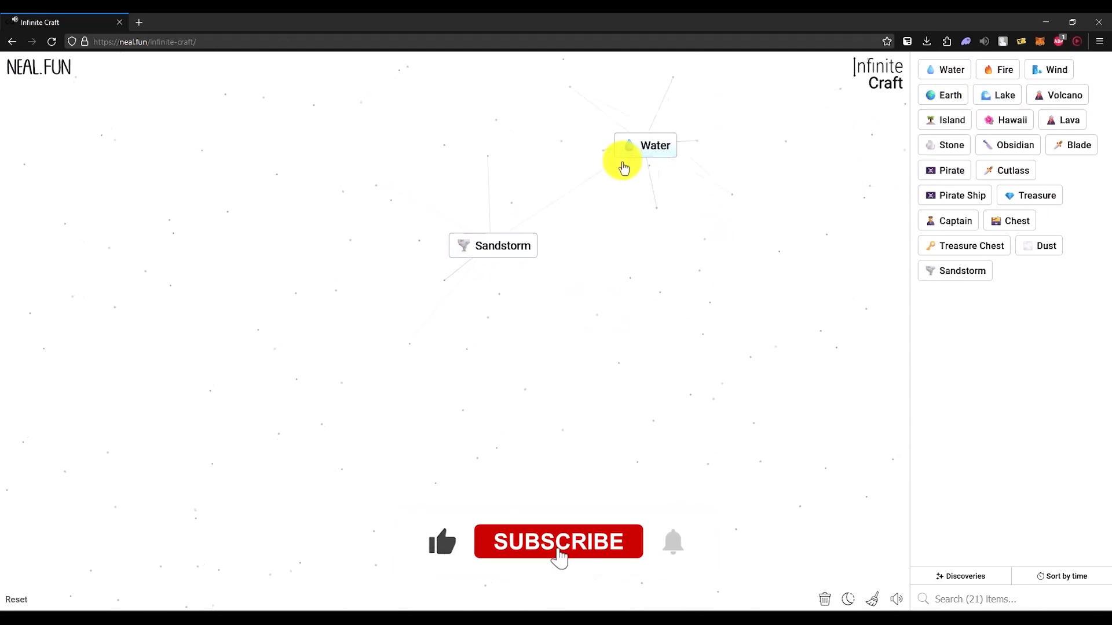